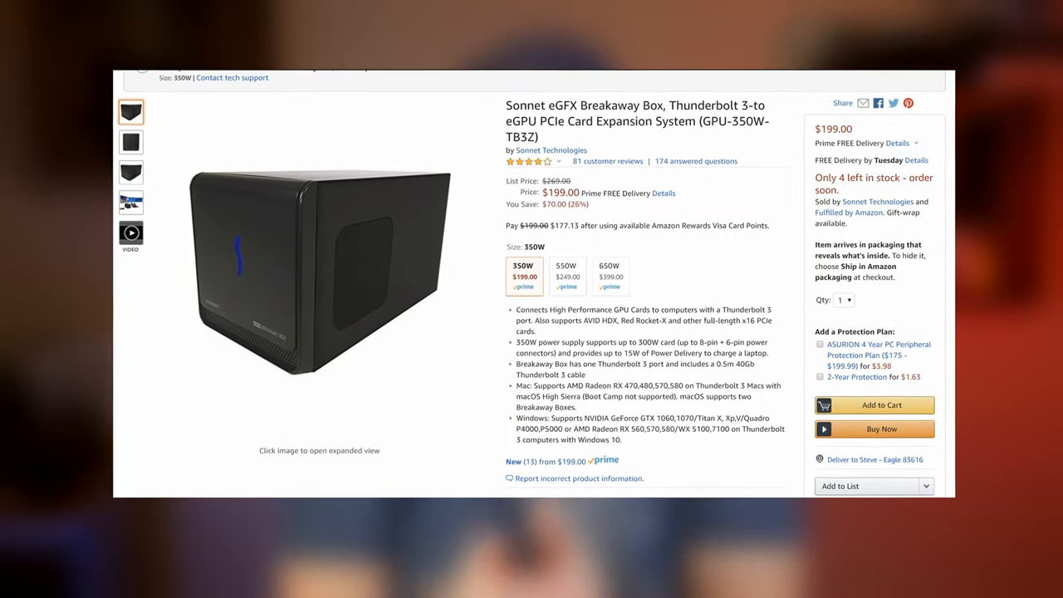
Step: Scroll the purge-wrangler GitHub page to the curl install command and switch to Terminal
scroll(down, 3)
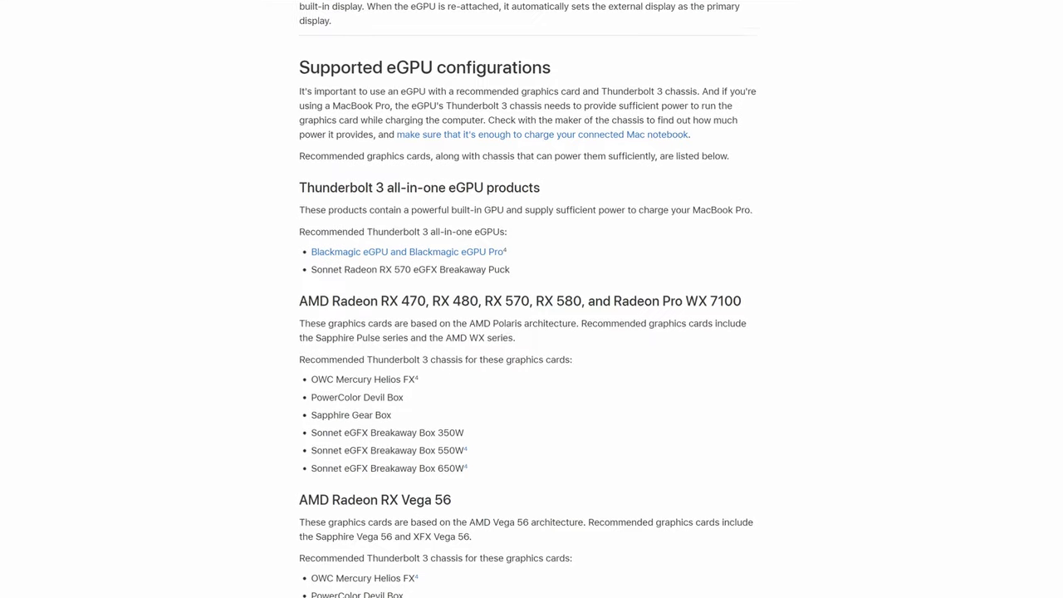
scroll(down, 3)
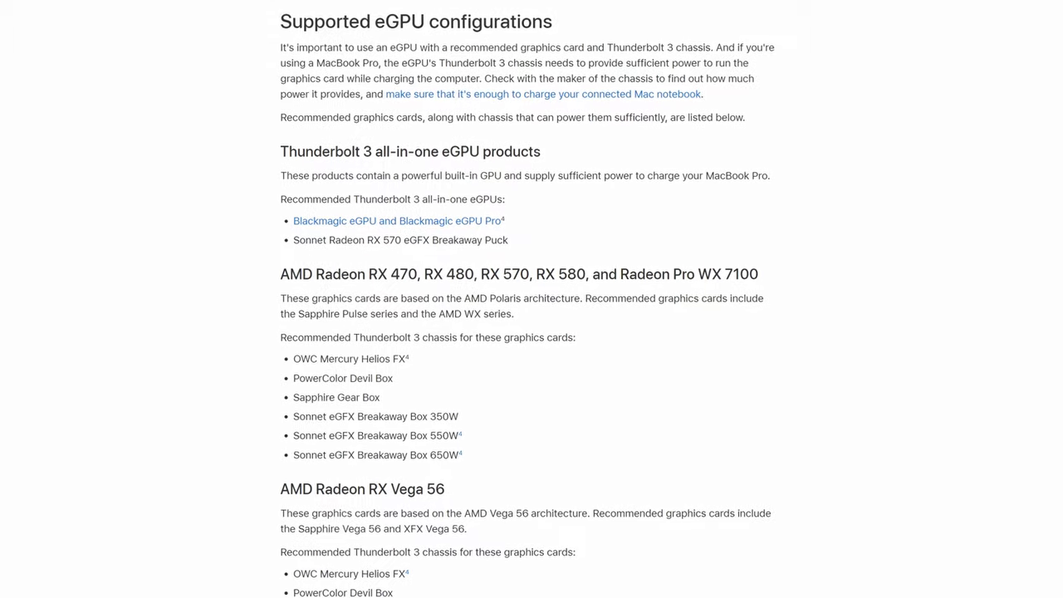
scroll(down, 3)
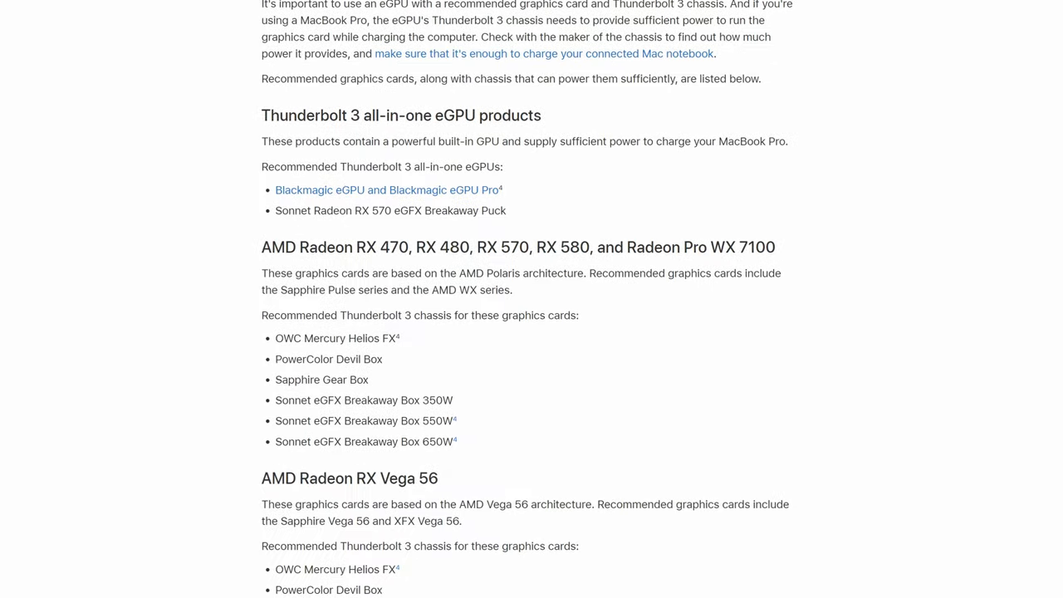
scroll(down, 3)
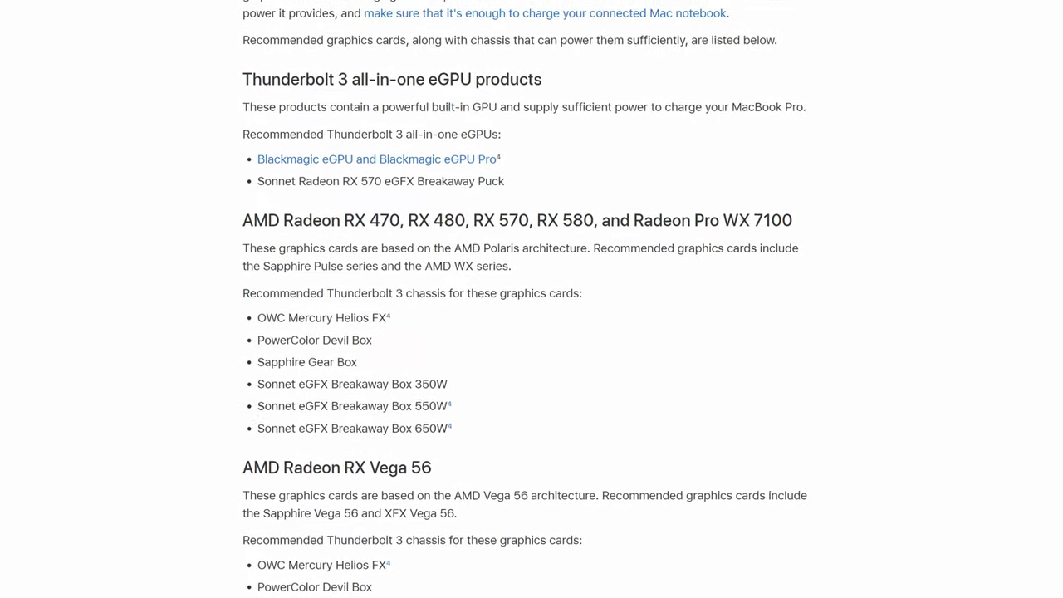
scroll(down, 3)
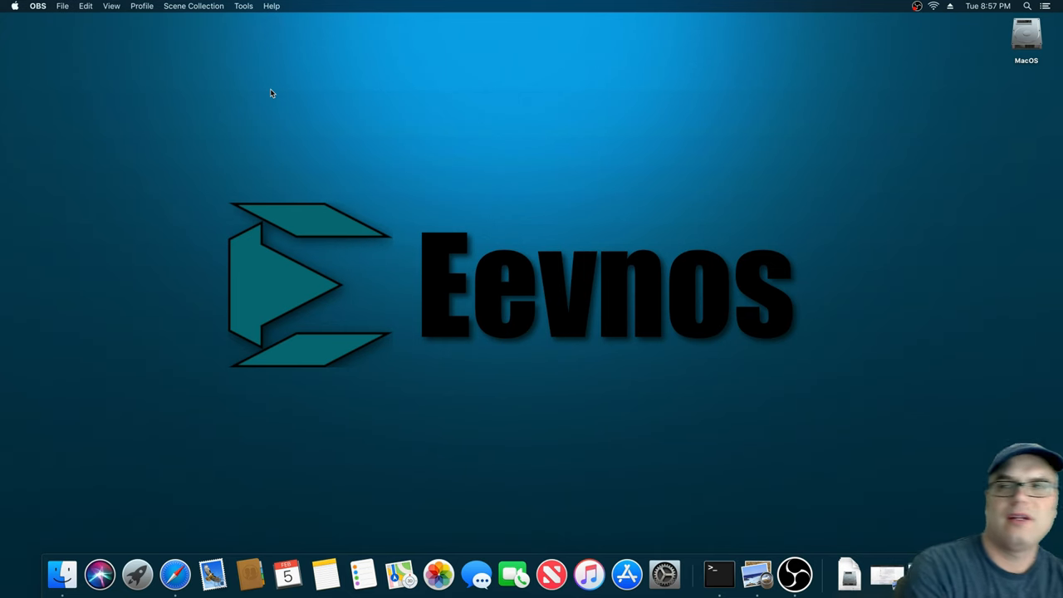
mouse_move(290, 61)
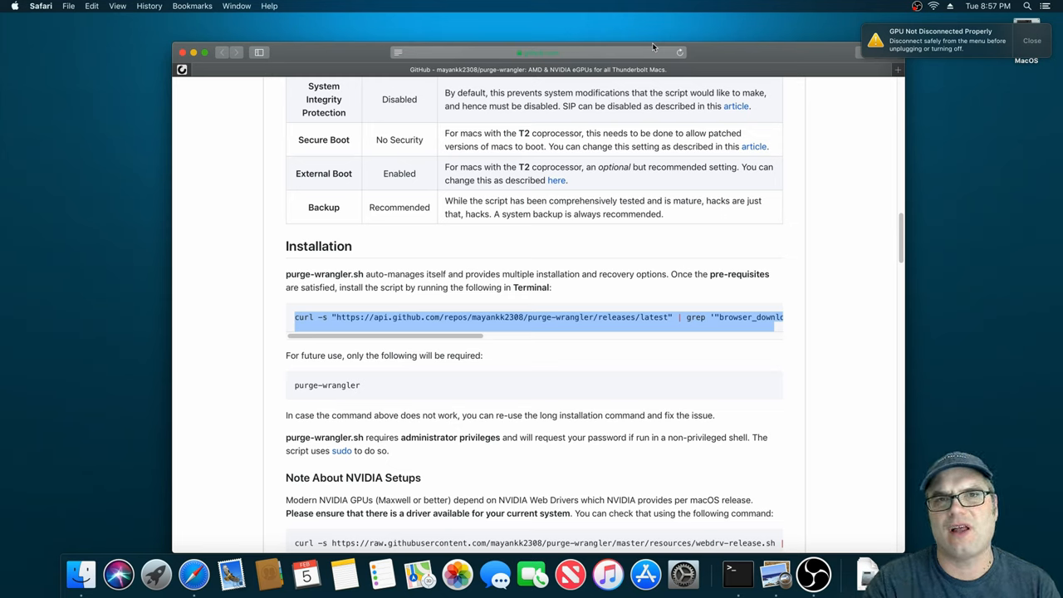
mouse_move(1025, 48)
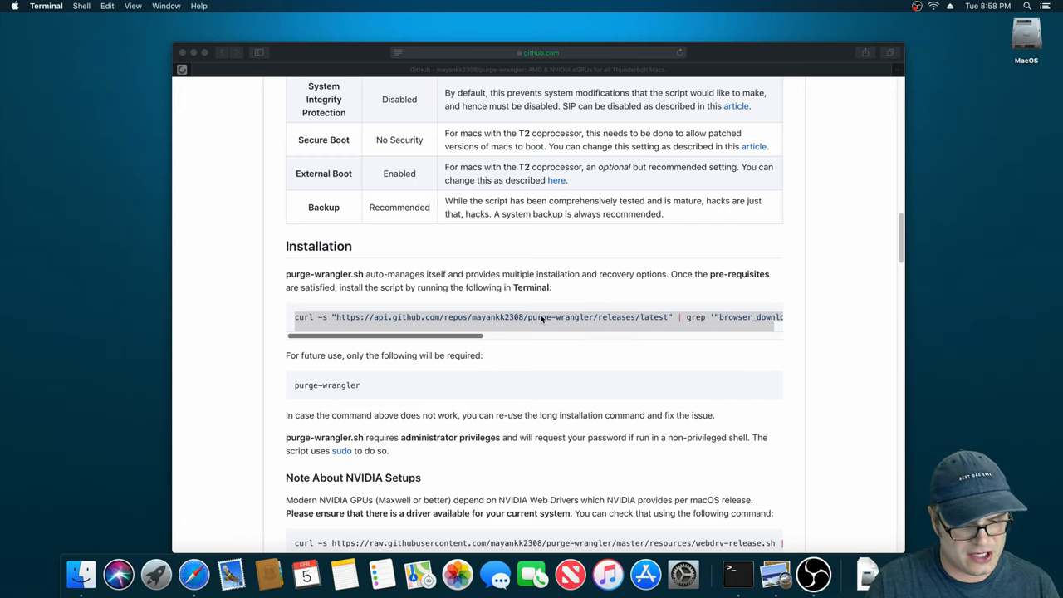
key(cmd+space)
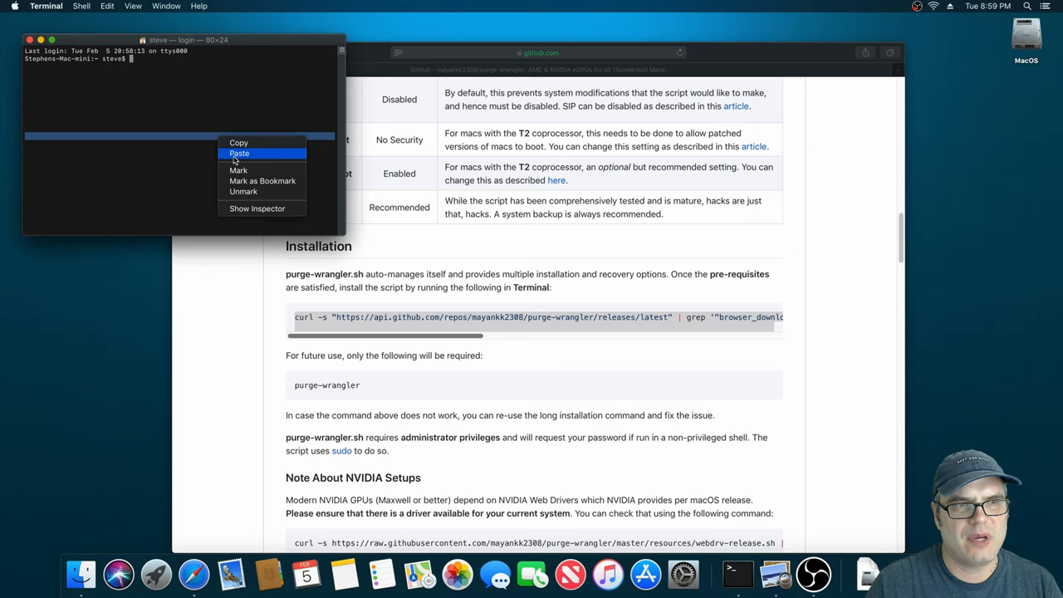
Step: Paste the purge-wrangler curl command into Terminal, run it, and enter the admin password
click(239, 154)
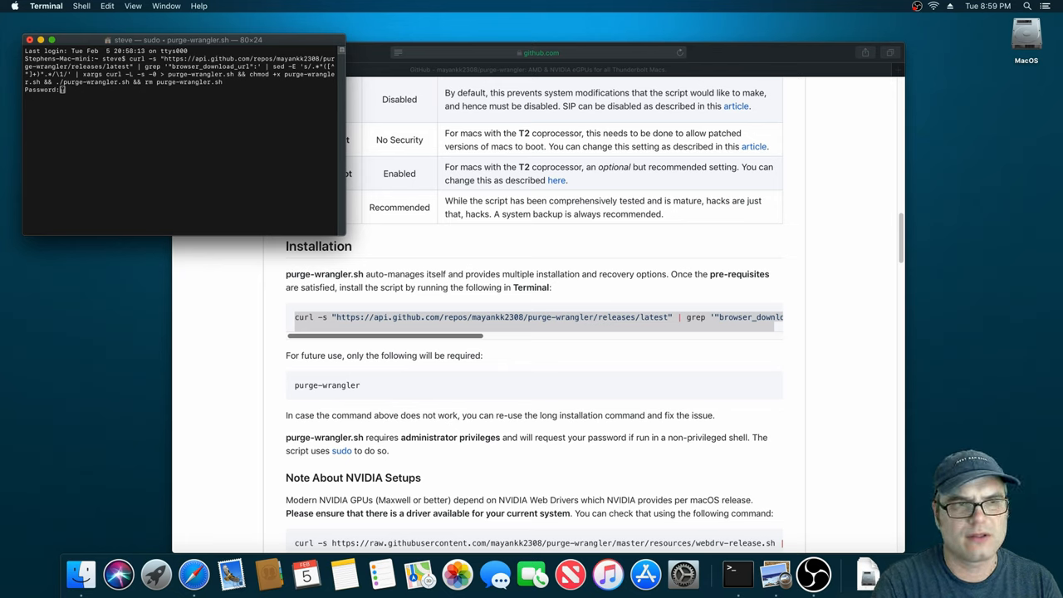
key(Return)
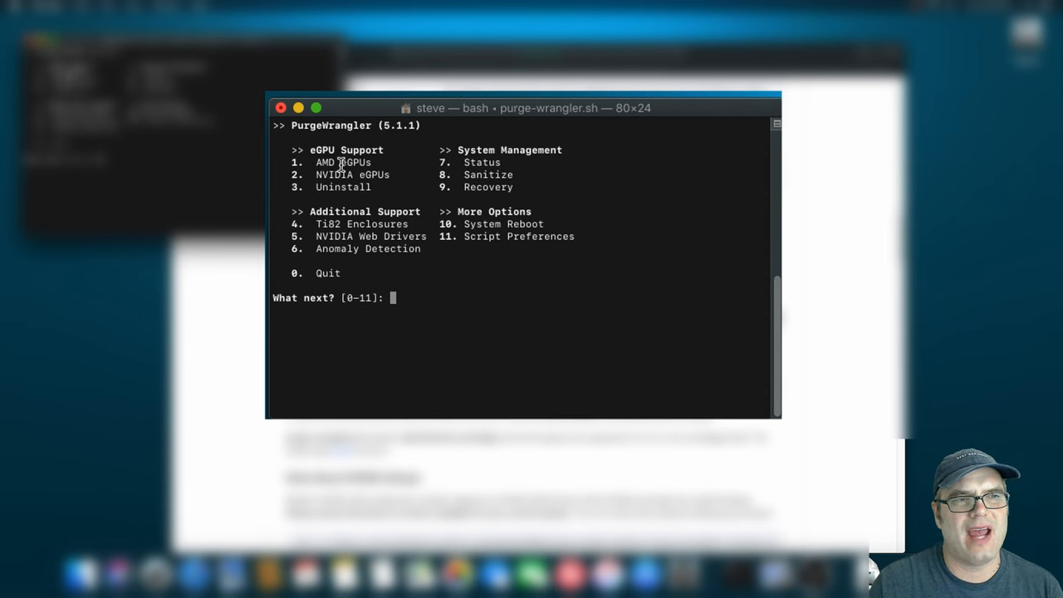
mouse_move(559, 264)
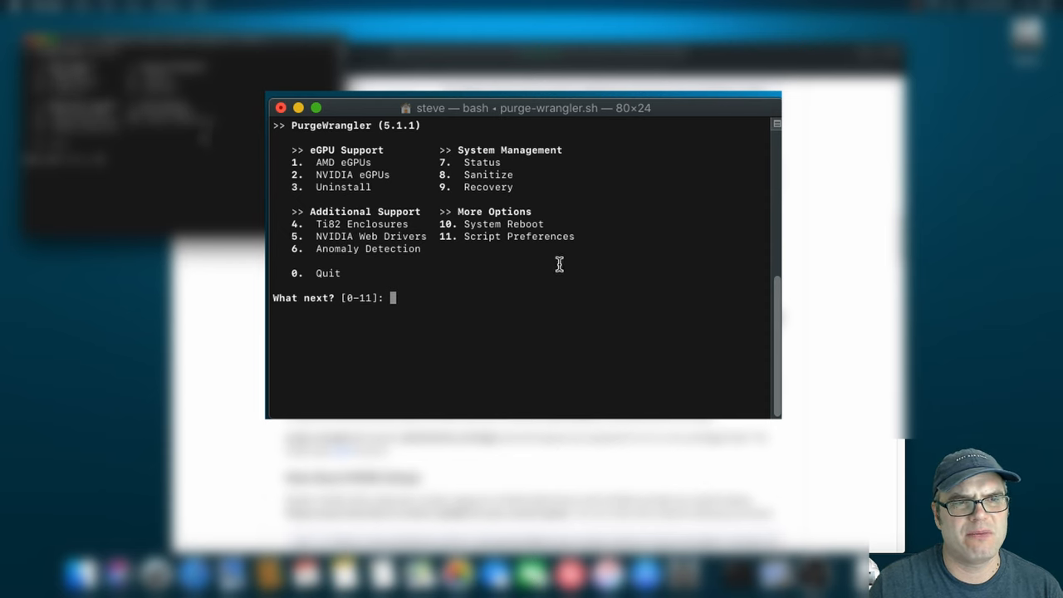
mouse_move(430, 217)
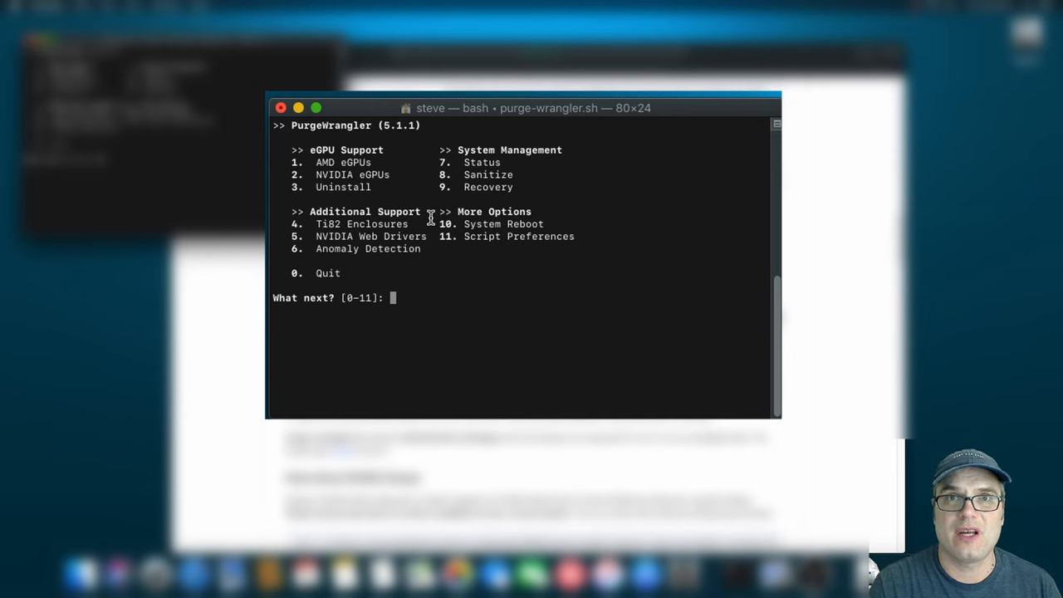
Step: Choose option 1 (AMD eGPUs) at PurgeWrangler's 'What next?' menu
text(1)
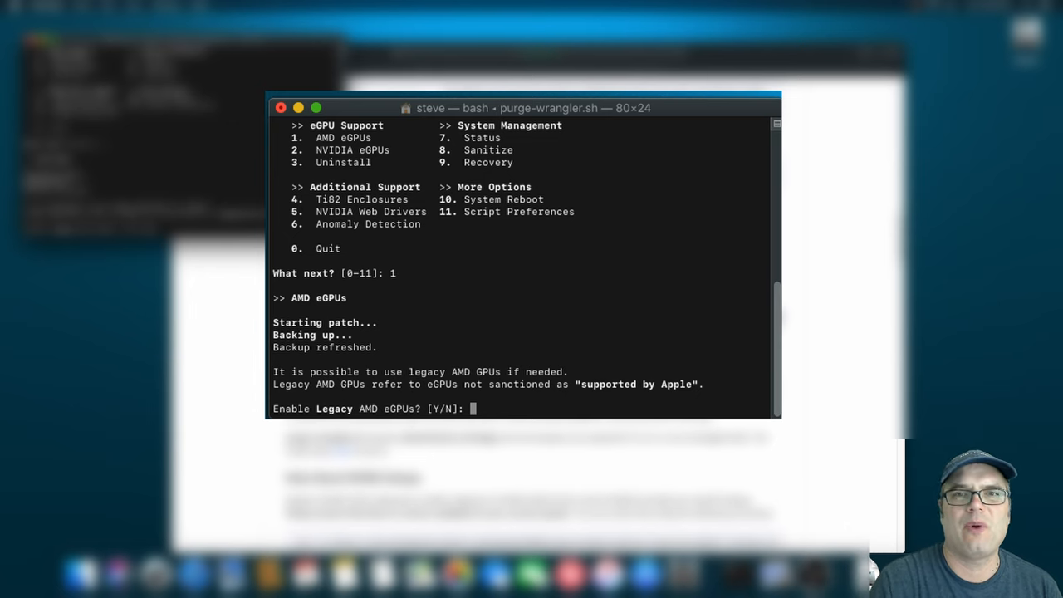
Step: Answer y to install legacy AMD eGPU support and y to enable Ti82 support
text(y)
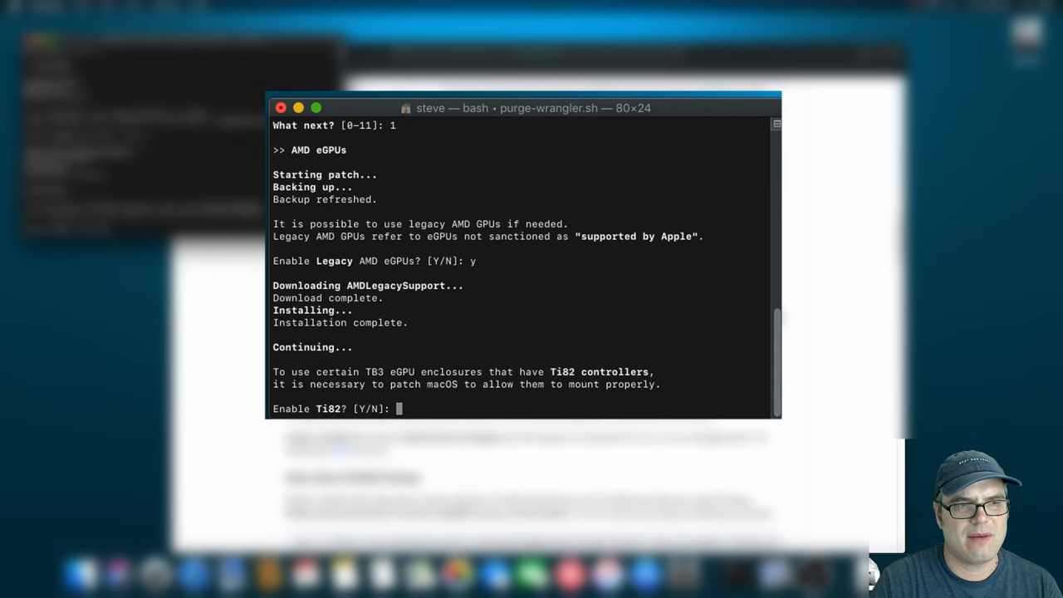
text(y)
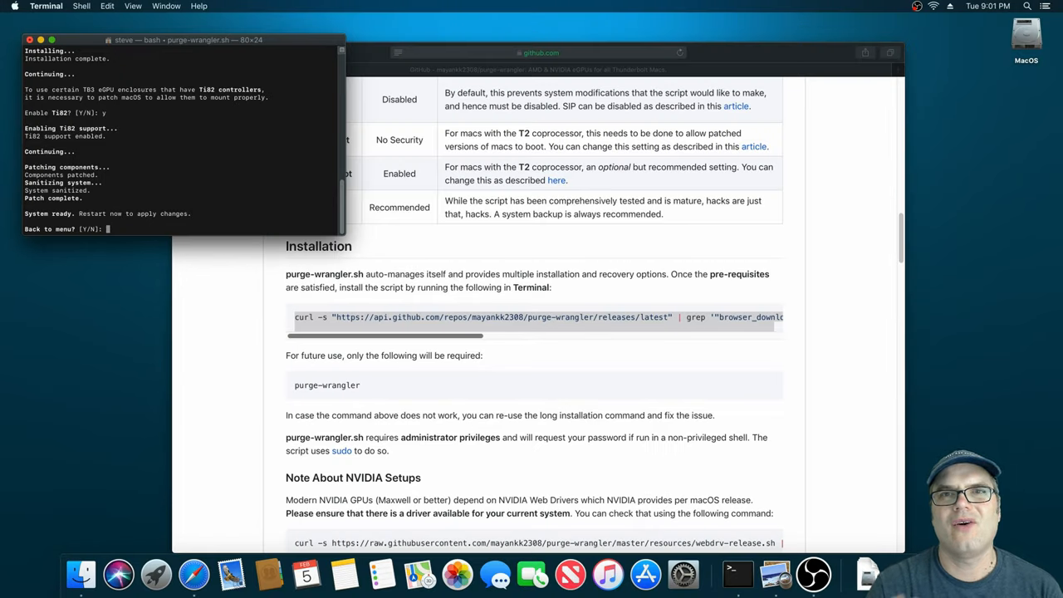
Step: Quit PurgeWrangler, end the shell session, and close the Terminal window
text(y)
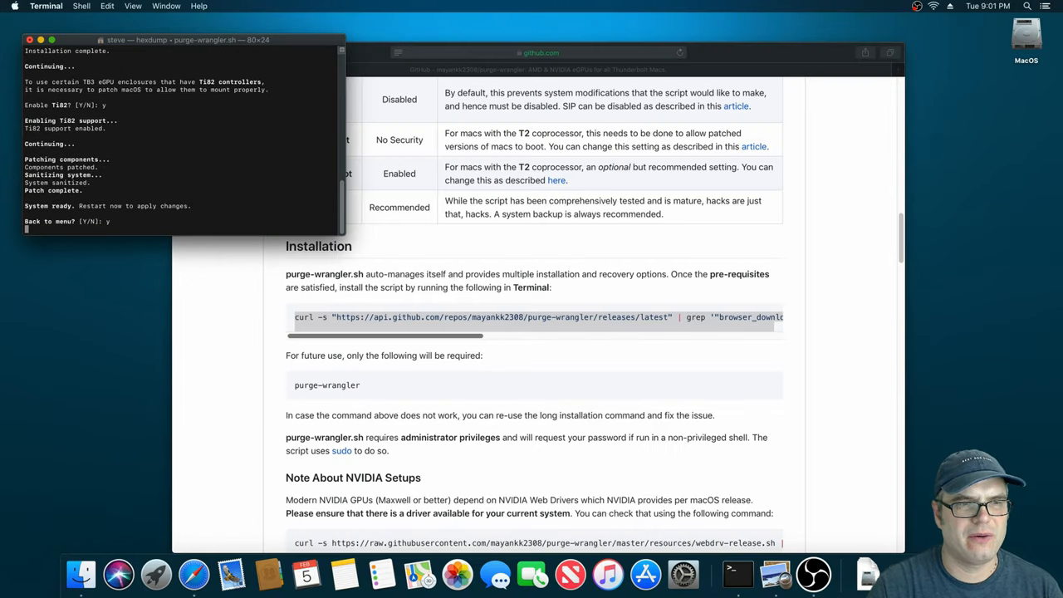
text(y)
text(exit)
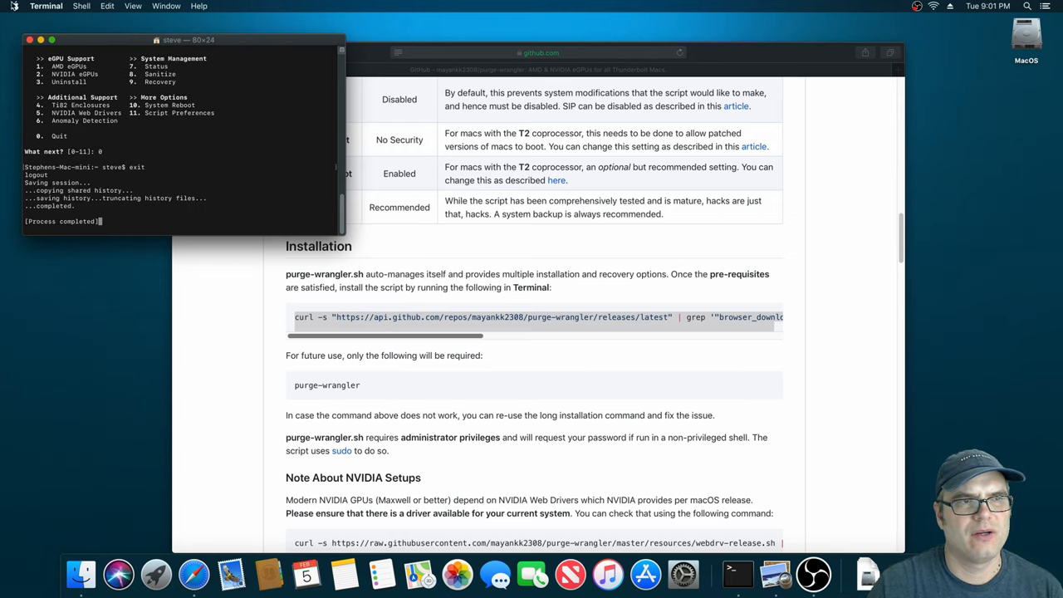
click(14, 7)
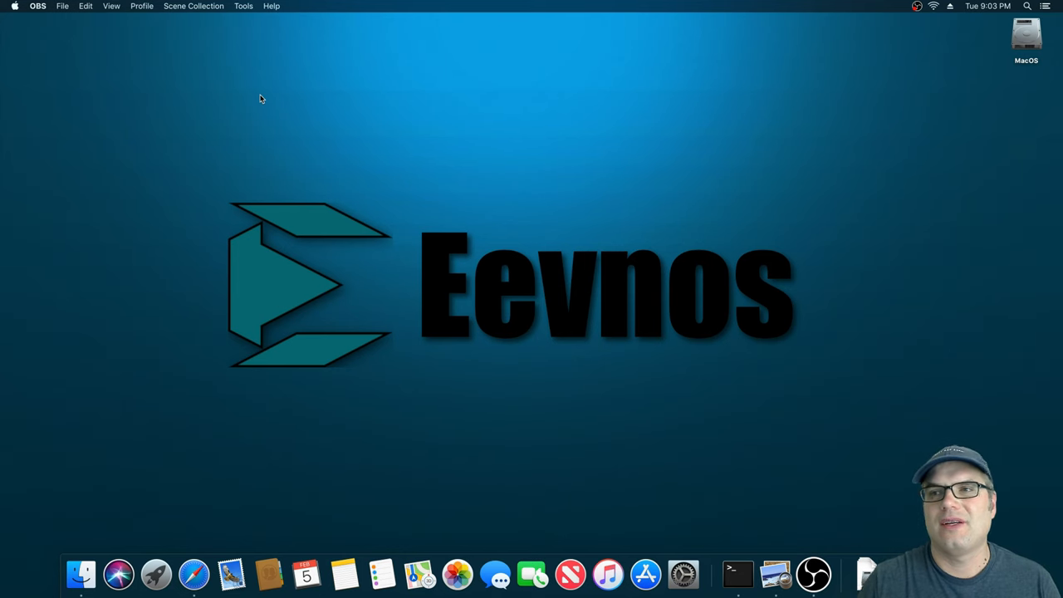
mouse_move(756, 103)
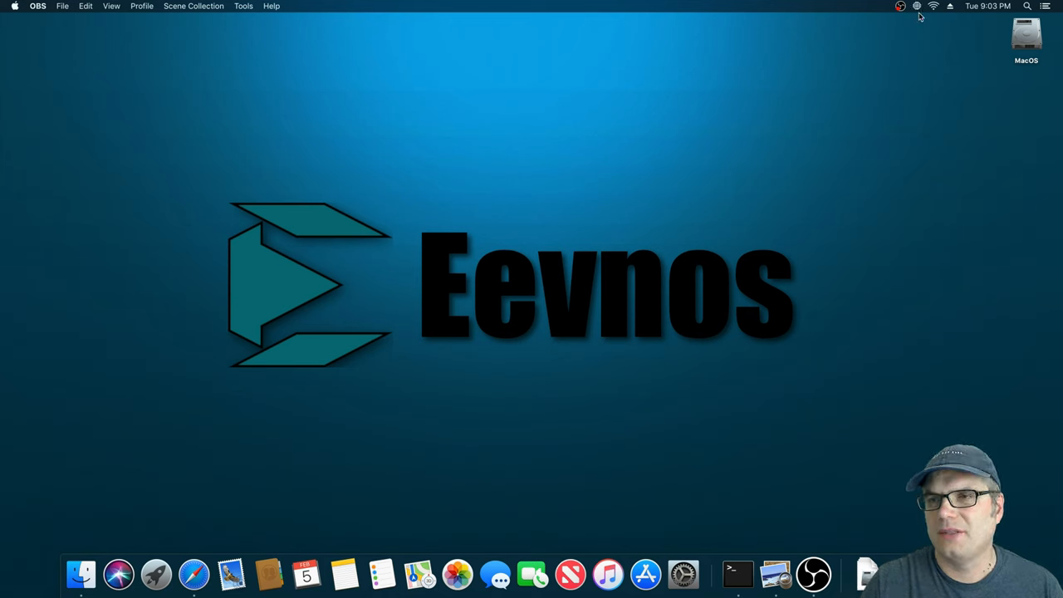
Step: Check the menu-bar eGPU icon for the 'Disconnect AMD Radeon RX 470' option
click(917, 5)
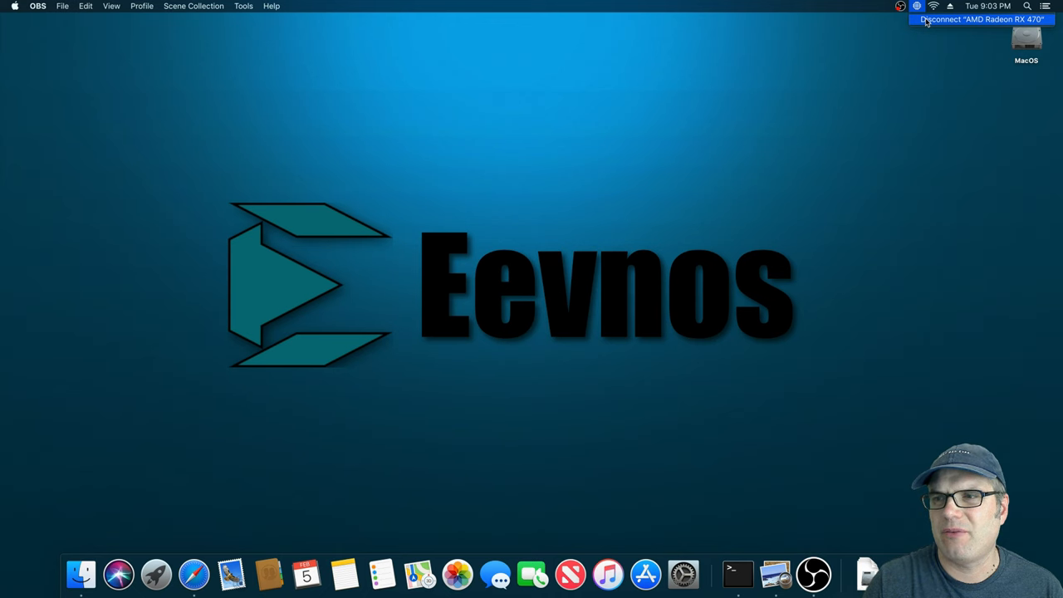